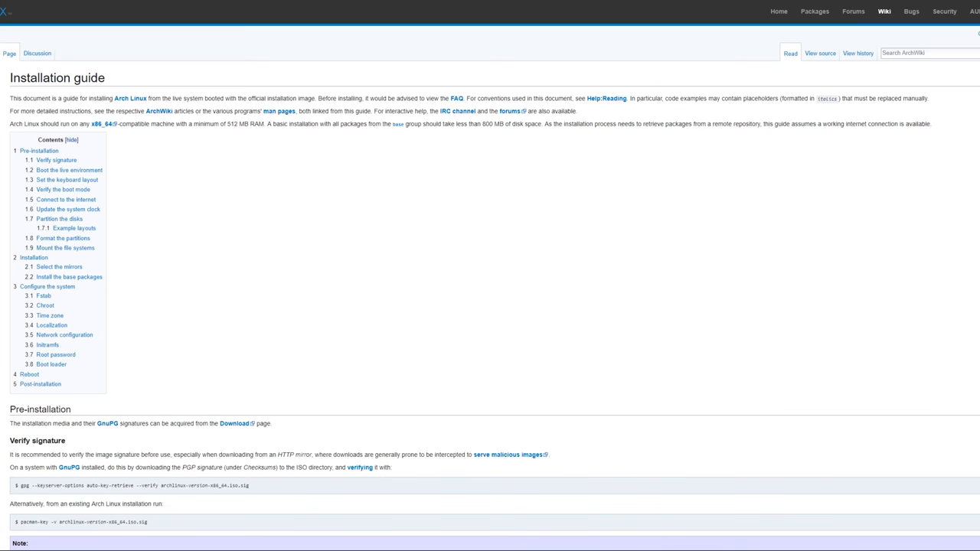
pyautogui.scroll(-3)
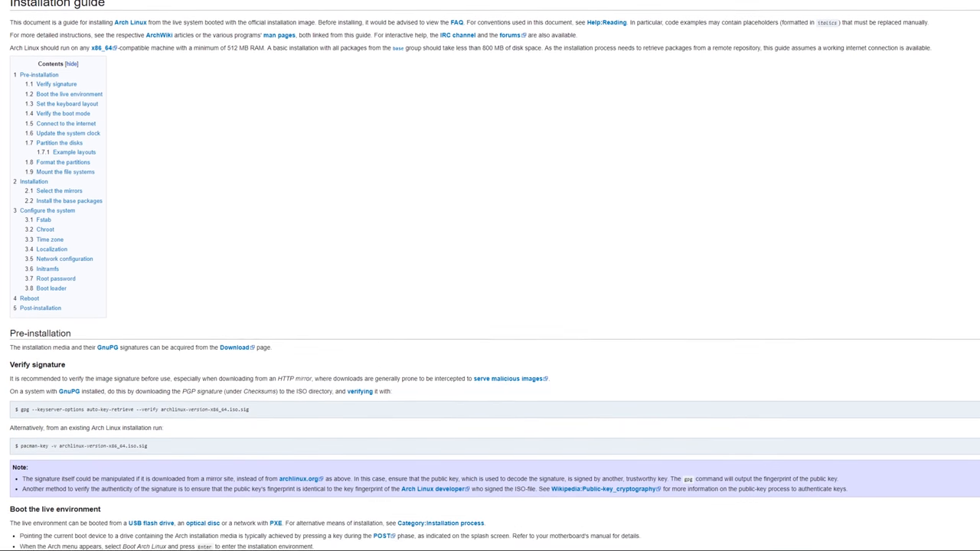
pyautogui.scroll(-3)
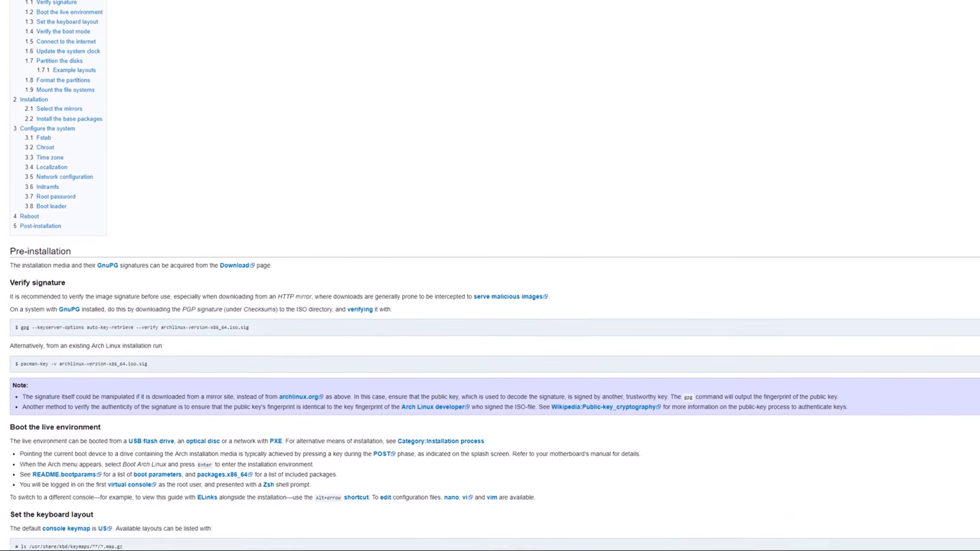
pyautogui.scroll(-3)
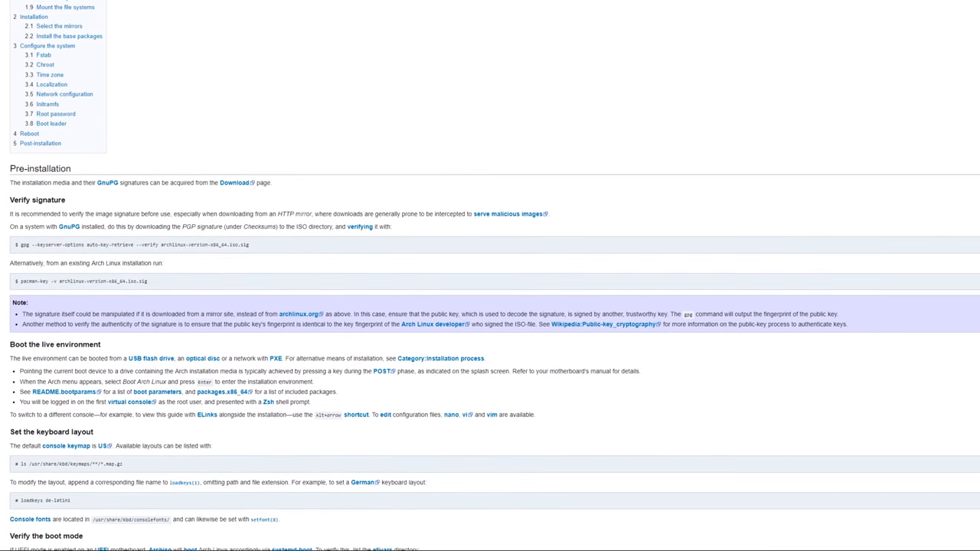
pyautogui.scroll(-3)
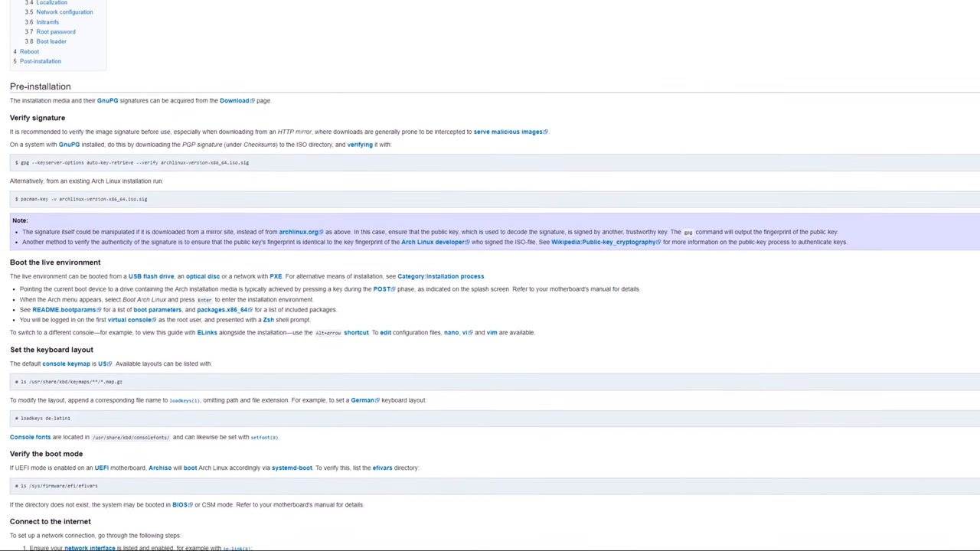
pyautogui.scroll(-3)
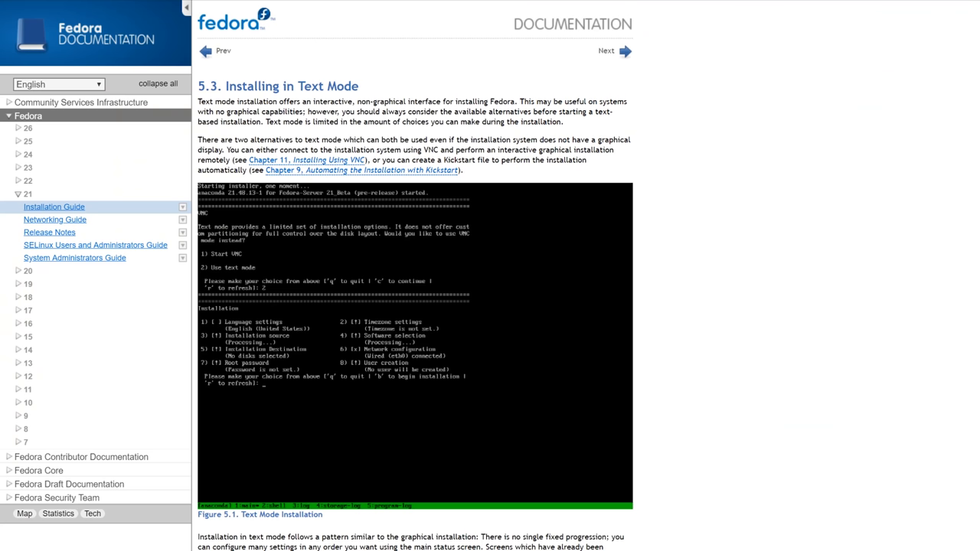
pyautogui.scroll(-3)
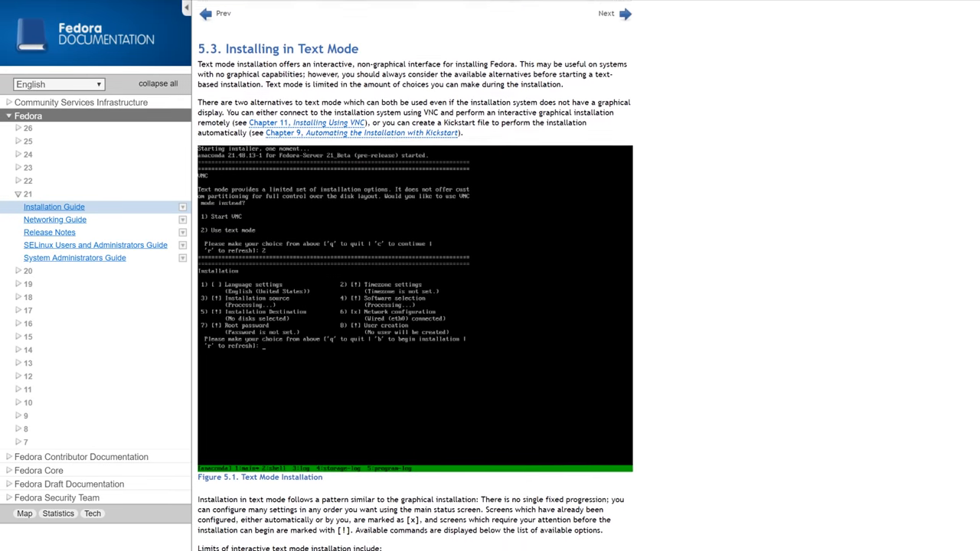
pyautogui.scroll(-3)
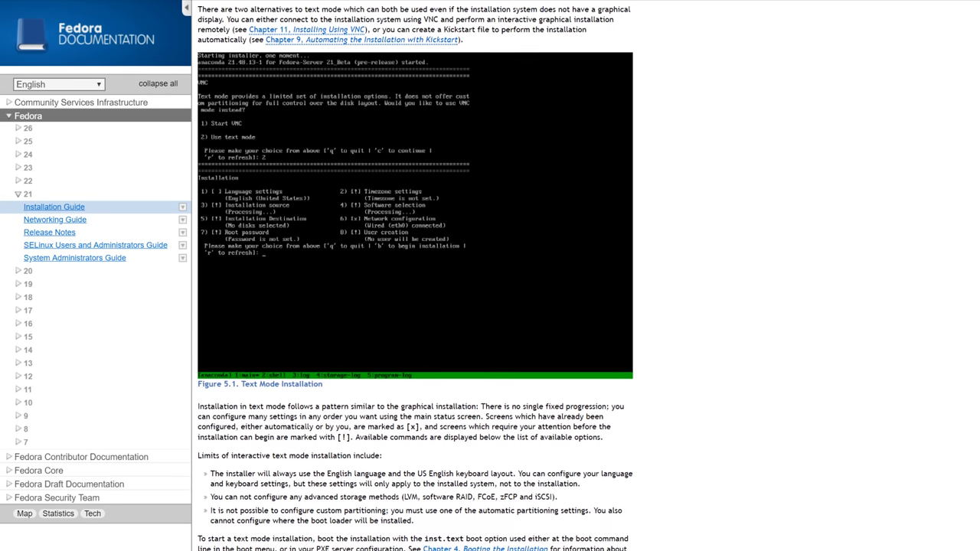
pyautogui.scroll(-3)
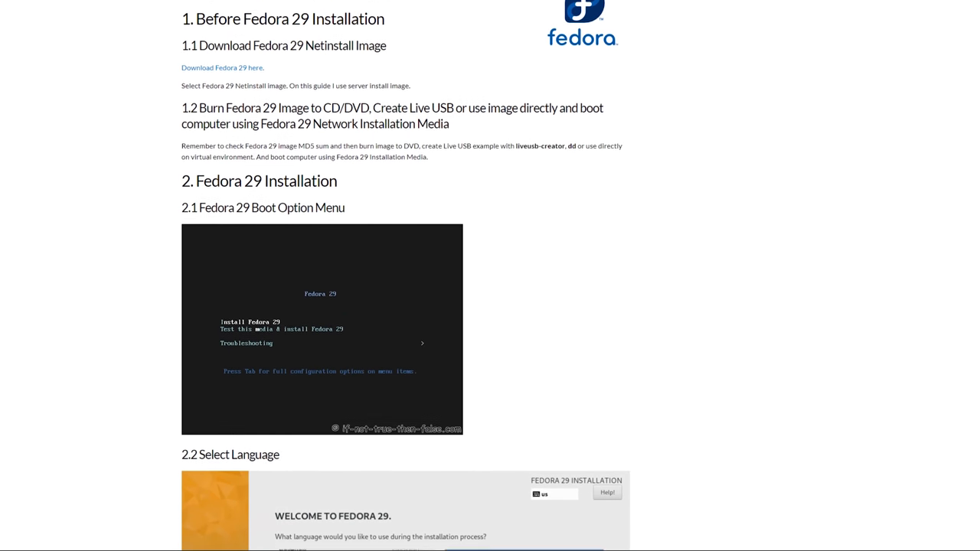
pyautogui.scroll(-3)
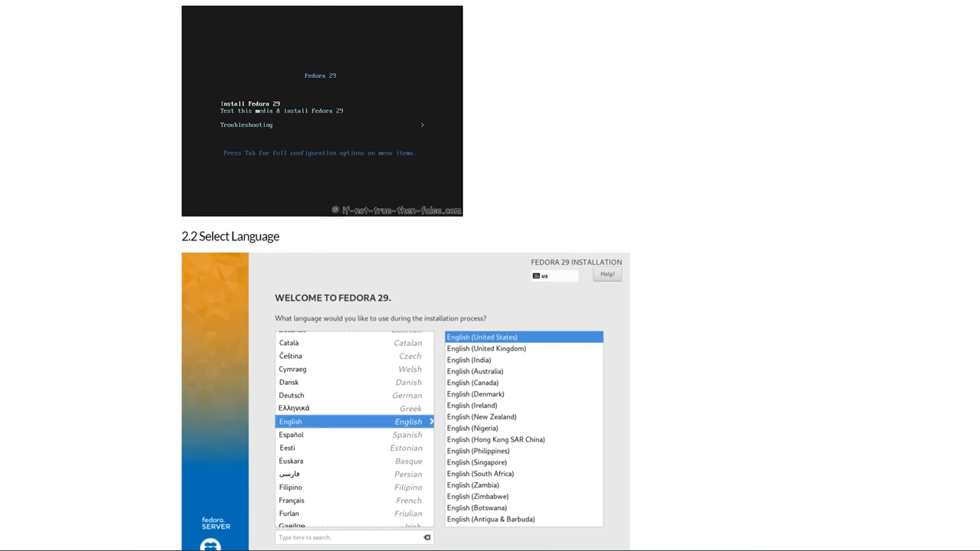
pyautogui.scroll(-3)
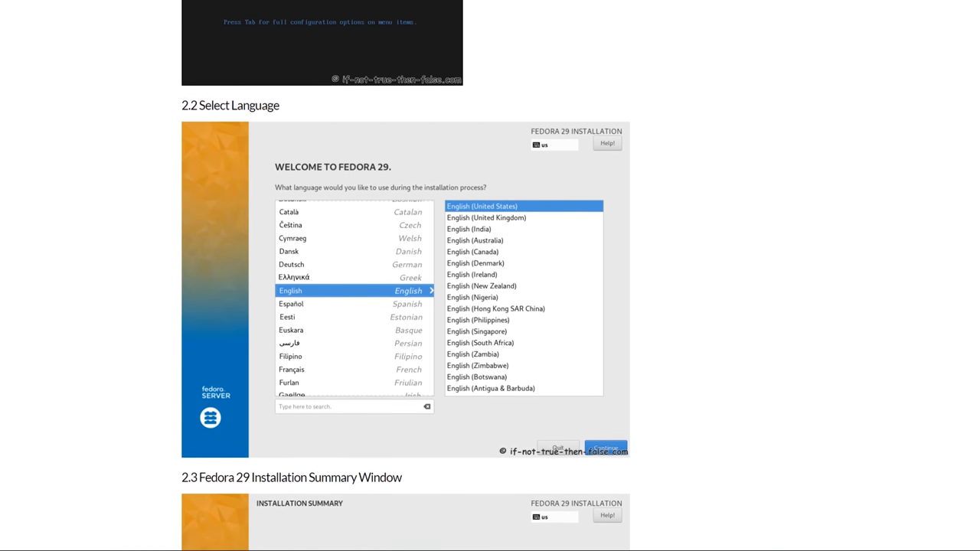
pyautogui.scroll(-3)
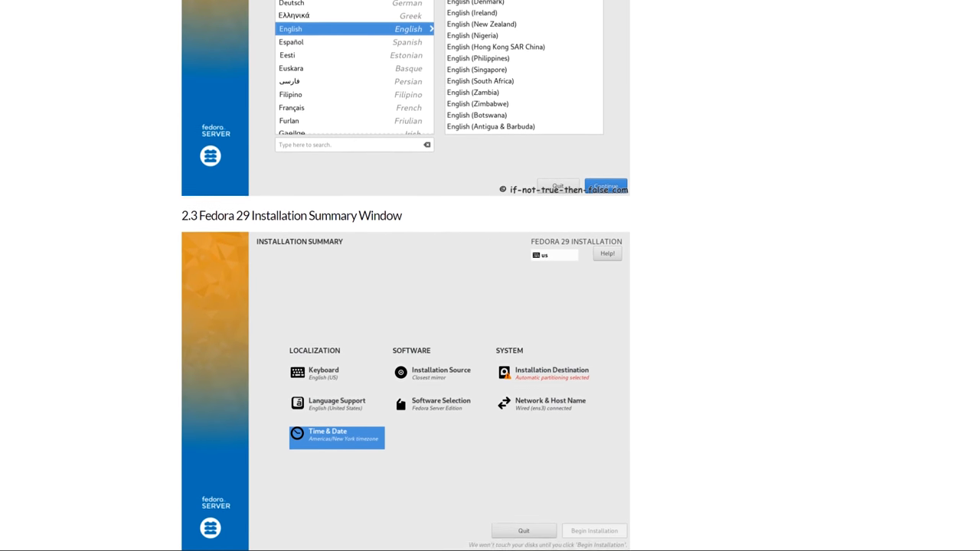
pyautogui.scroll(-3)
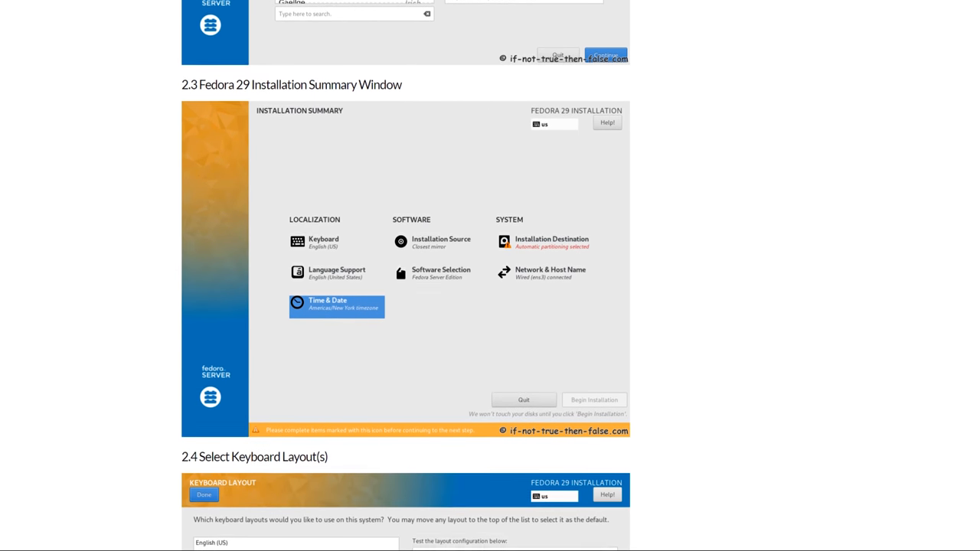
pyautogui.scroll(-3)
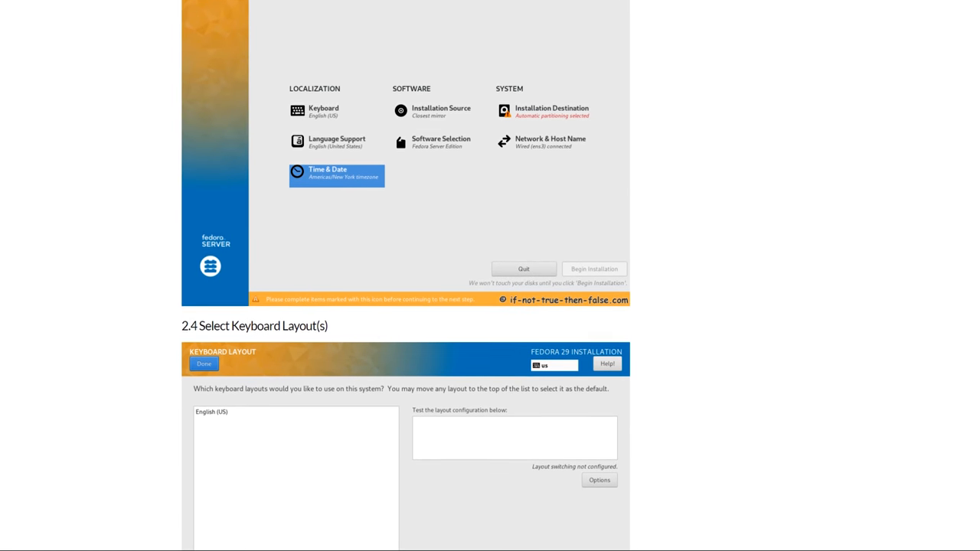
pyautogui.scroll(-3)
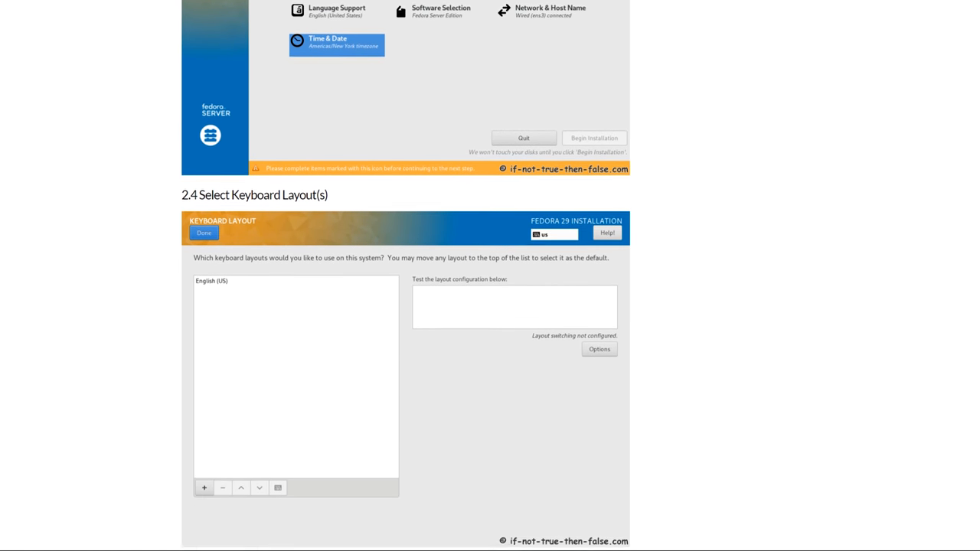
pyautogui.scroll(-3)
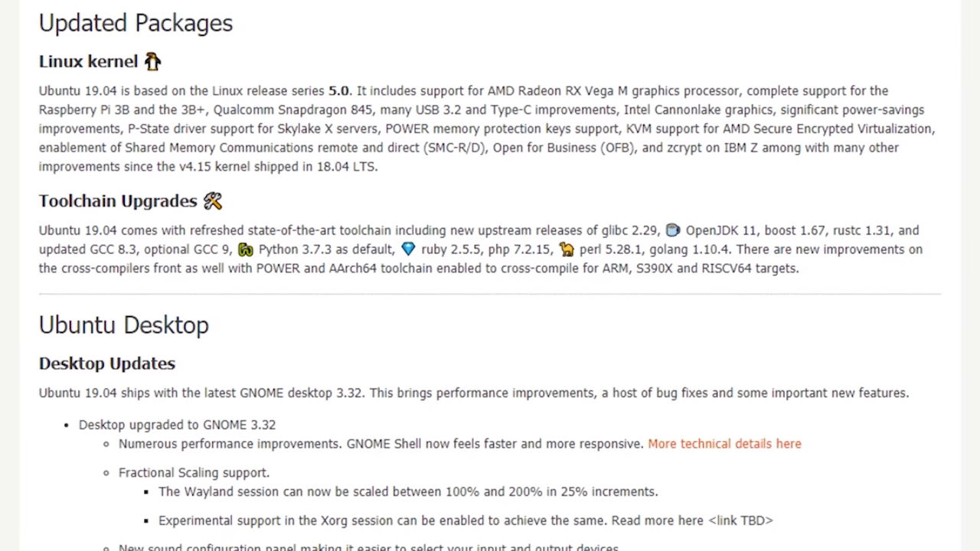
pyautogui.scroll(-3)
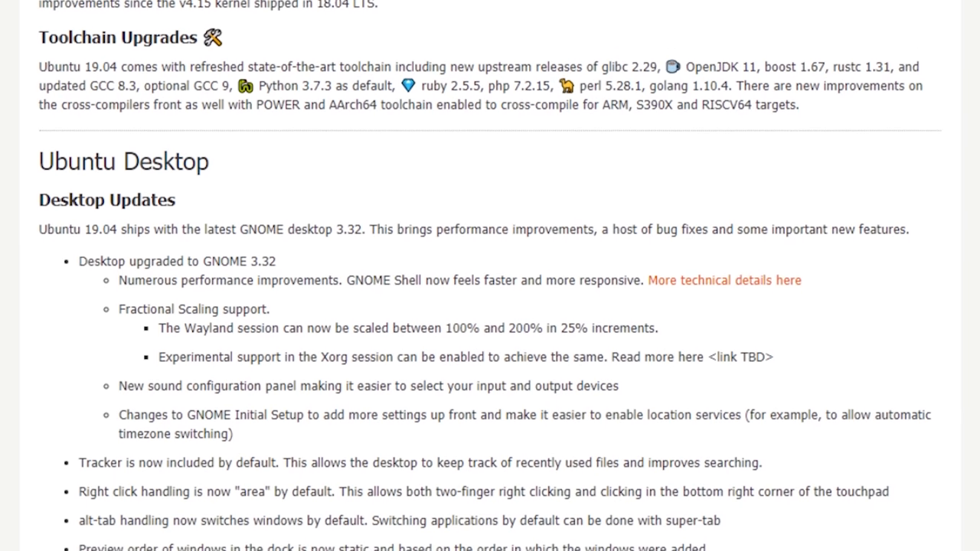
pyautogui.scroll(-3)
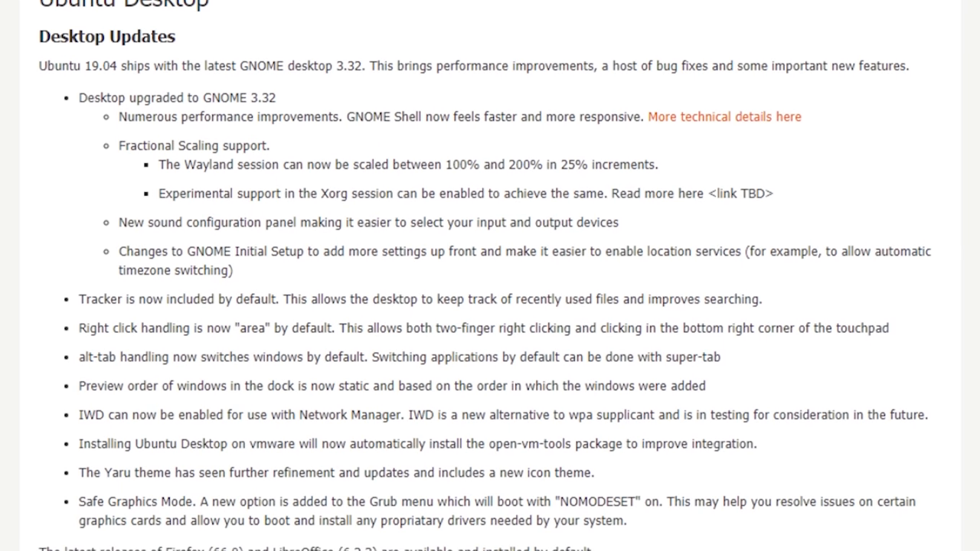
pyautogui.scroll(-3)
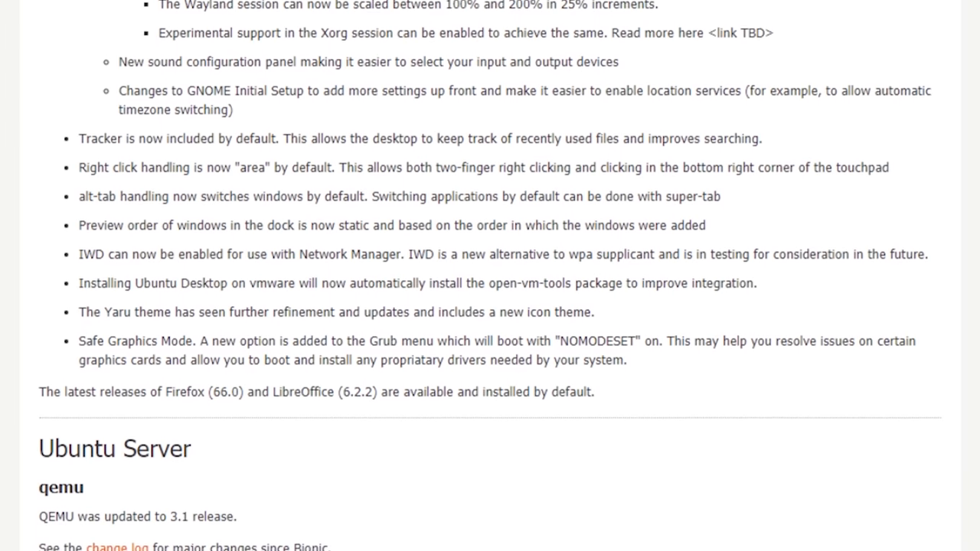
pyautogui.scroll(-3)
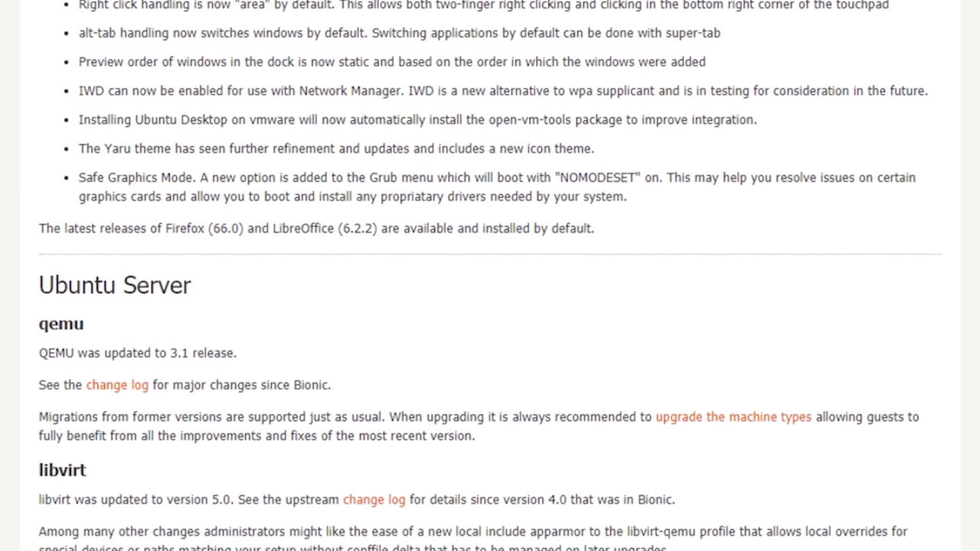
pyautogui.scroll(-3)
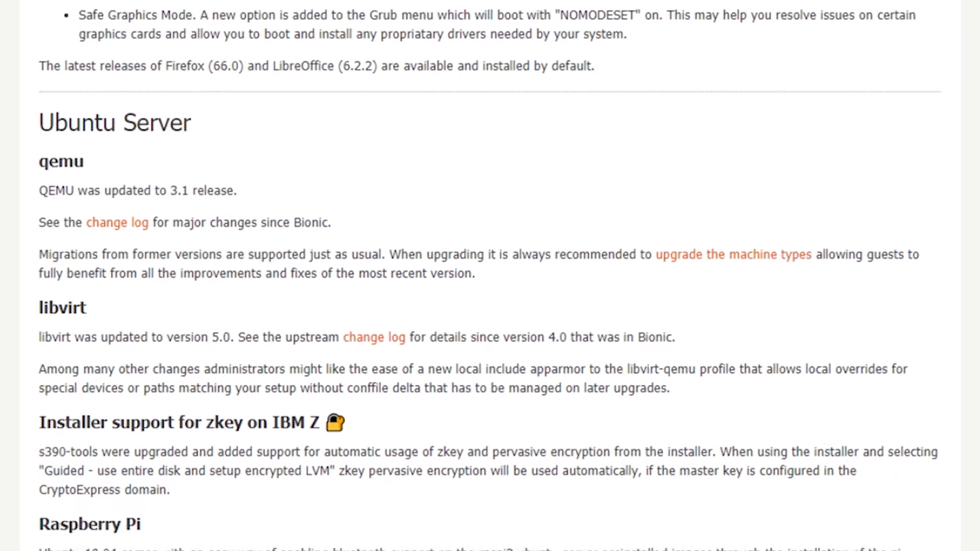
pyautogui.scroll(-3)
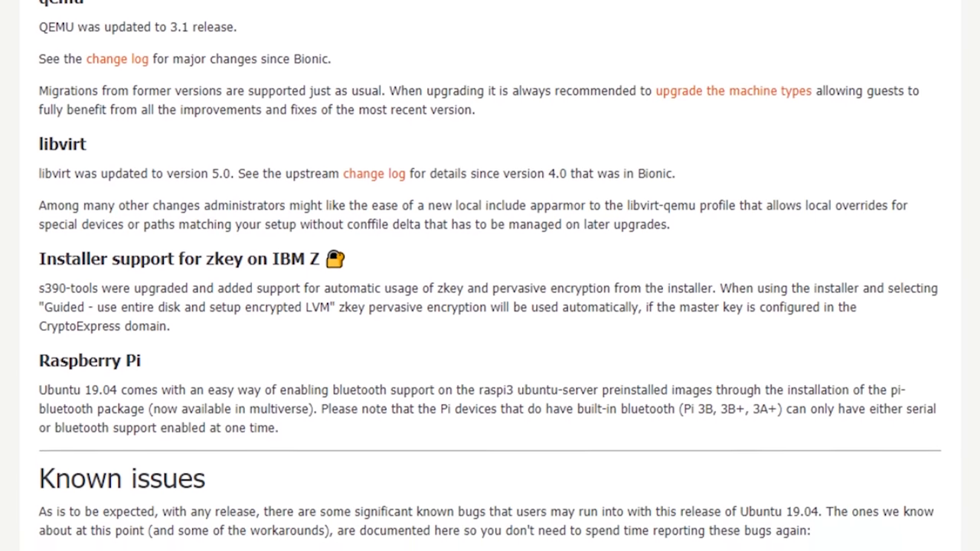
pyautogui.scroll(-3)
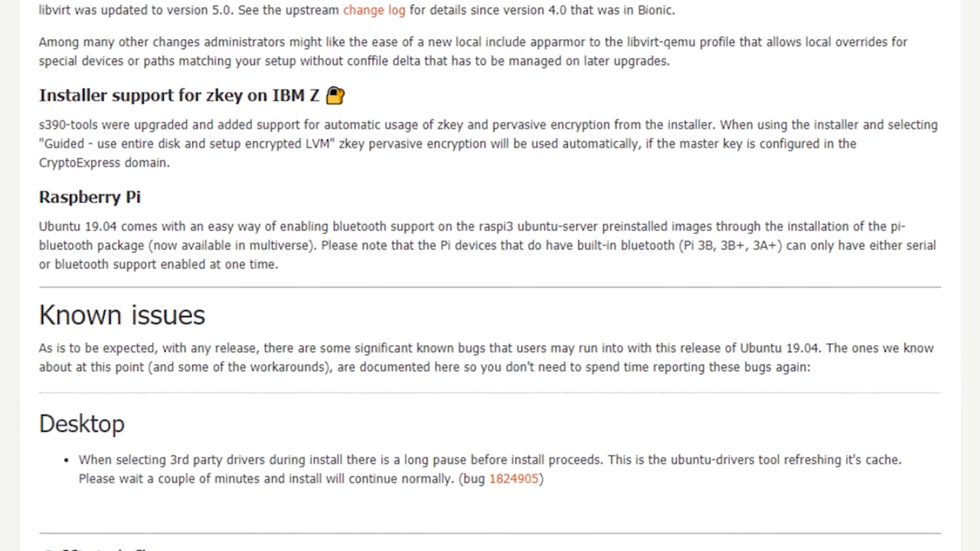
pyautogui.scroll(-3)
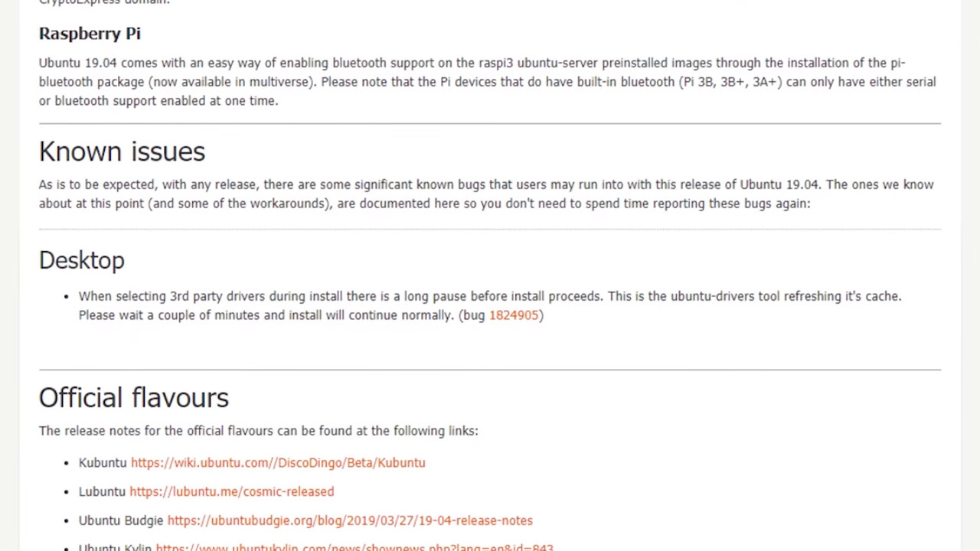